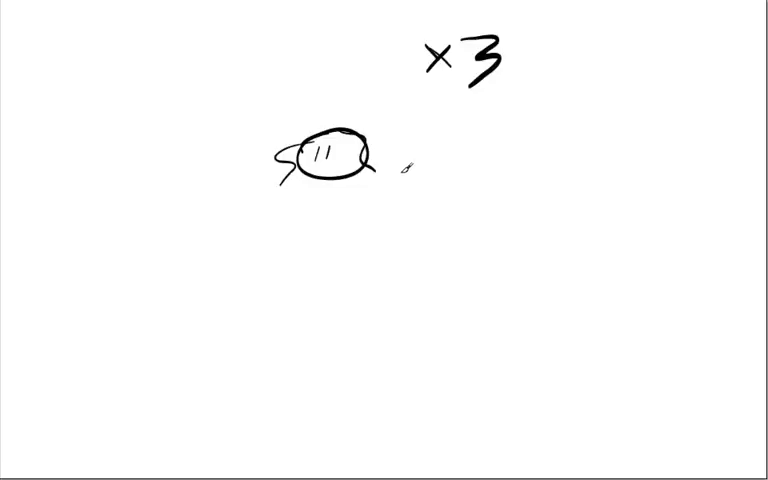
Draw a line beneath the head sketch, then wipe the board blank
left_click_drag(264, 180, 390, 196)
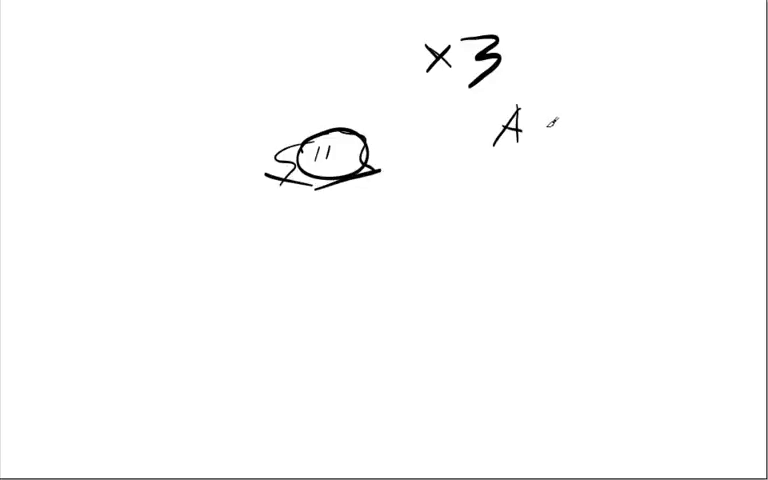
type("ssis")
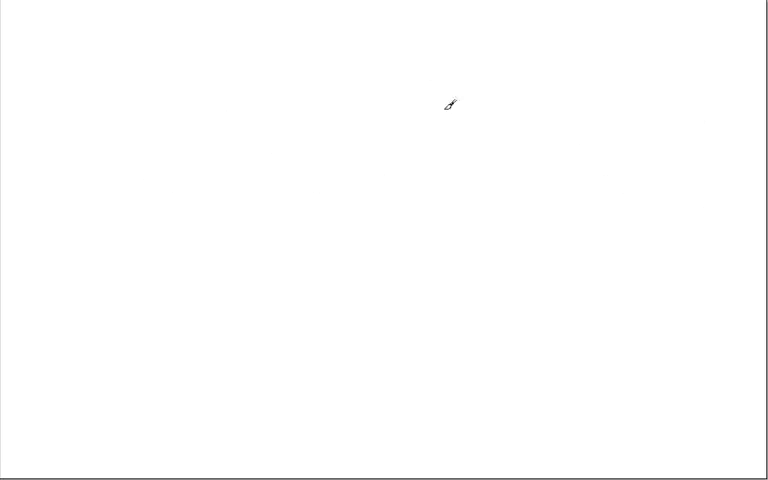
left_click_drag(244, 204, 376, 158)
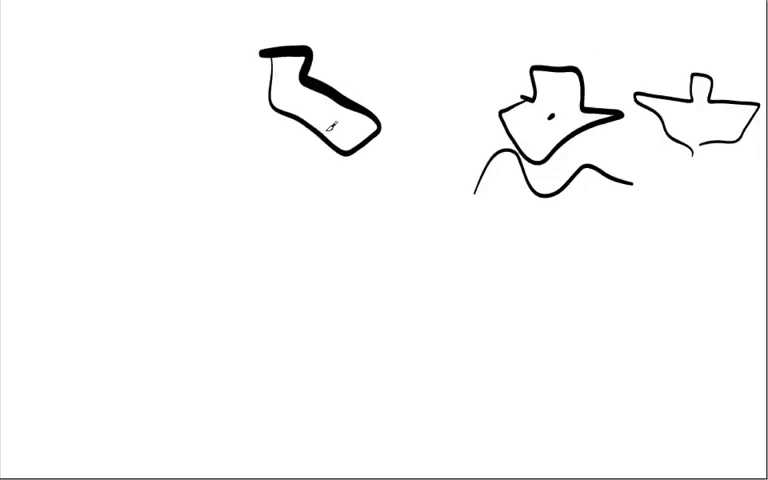
left_click_drag(330, 128, 344, 132)
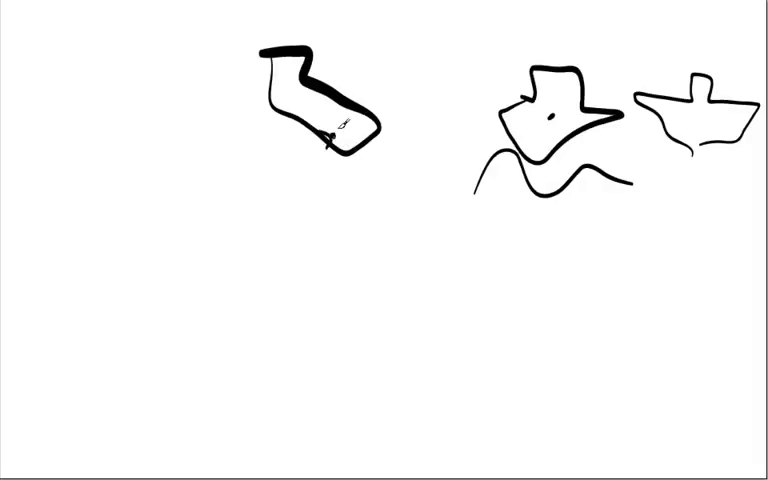
left_click_drag(322, 136, 340, 128)
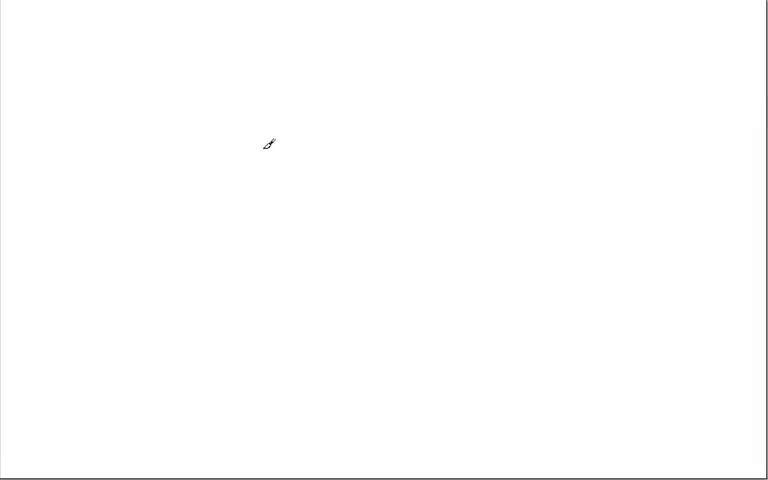
left_click_drag(270, 144, 244, 110)
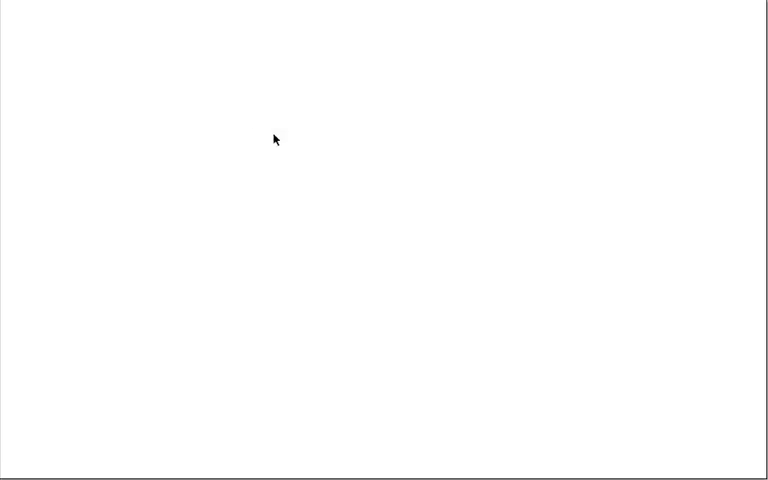
left_click_drag(250, 136, 376, 184)
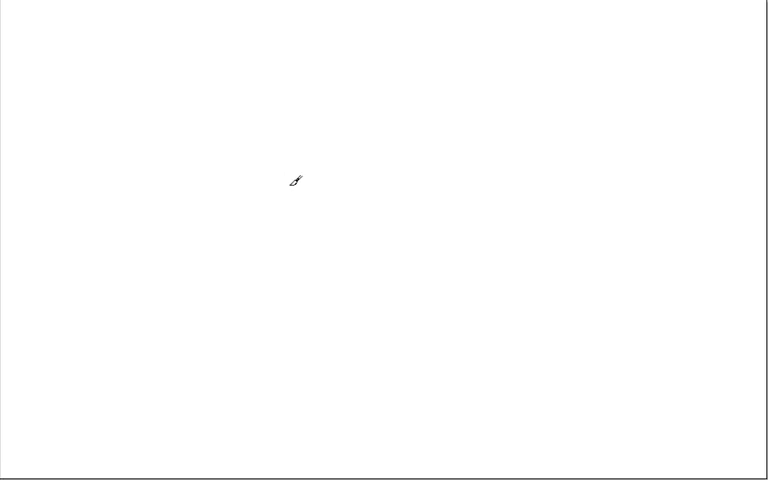
mouse_move(216, 104)
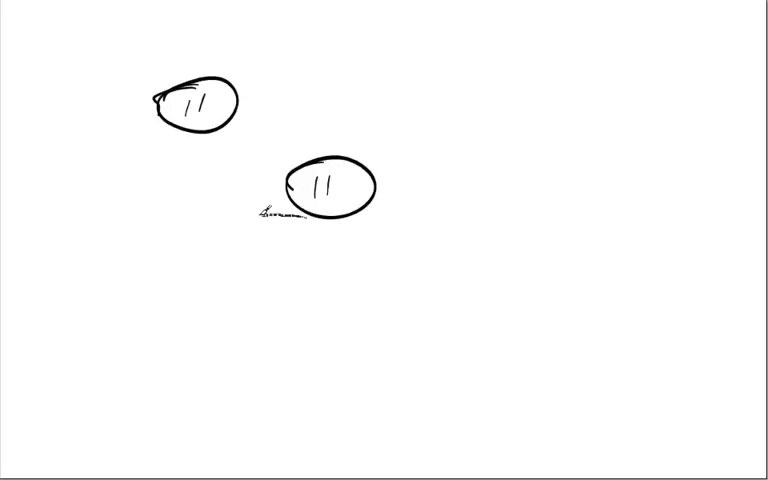
Sketch the stick figure's body and arms and add marks to the scene
left_click_drag(264, 224, 344, 320)
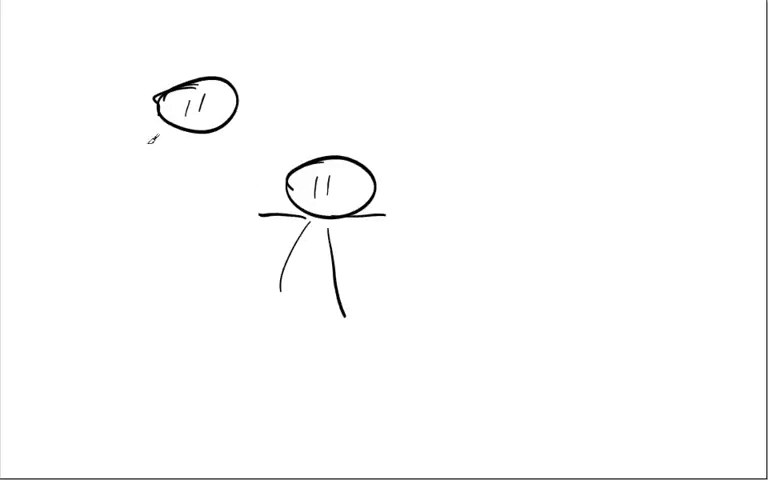
mouse_move(20, 36)
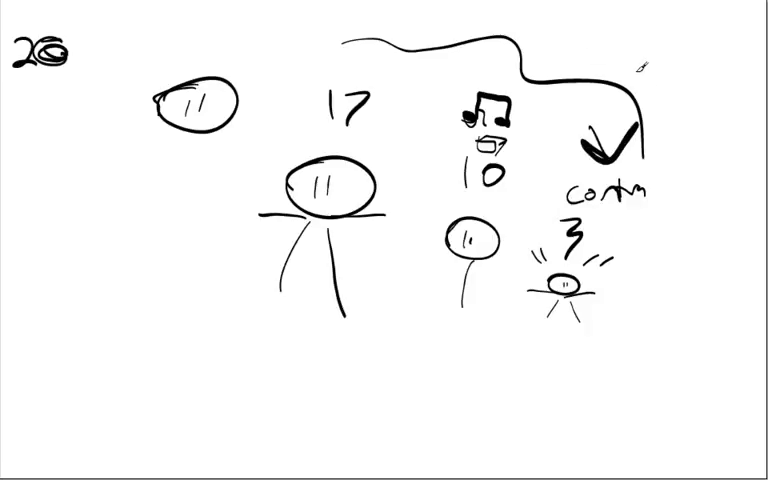
left_click_drag(660, 60, 720, 110)
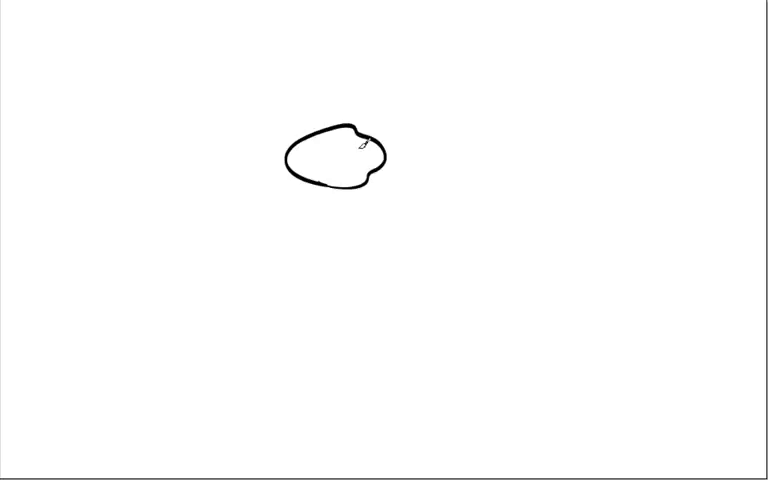
Handwrite 'Live In' across the board before it is wiped blank
left_click_drag(410, 224, 576, 196)
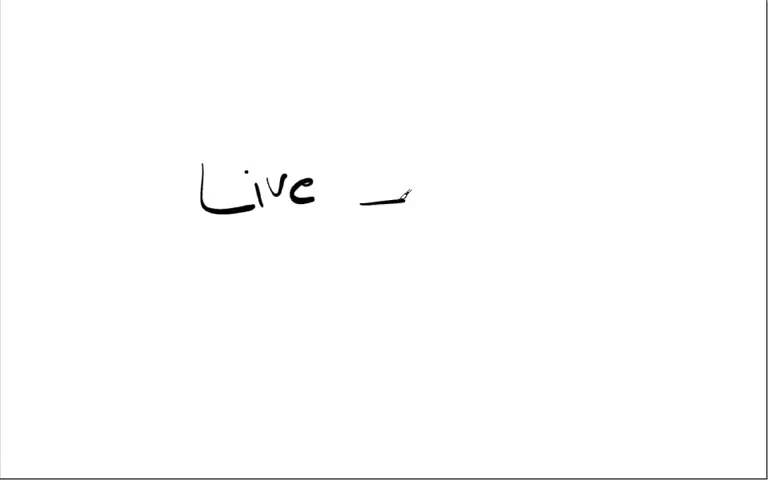
left_click_drag(360, 176, 456, 200)
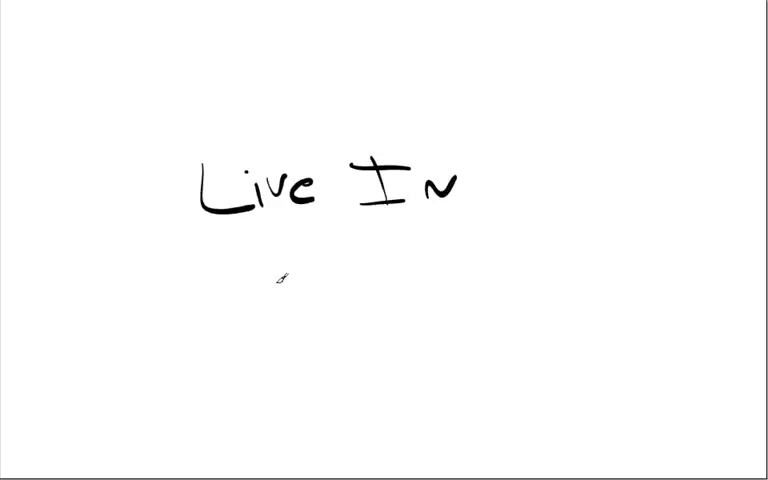
left_click_drag(240, 256, 484, 224)
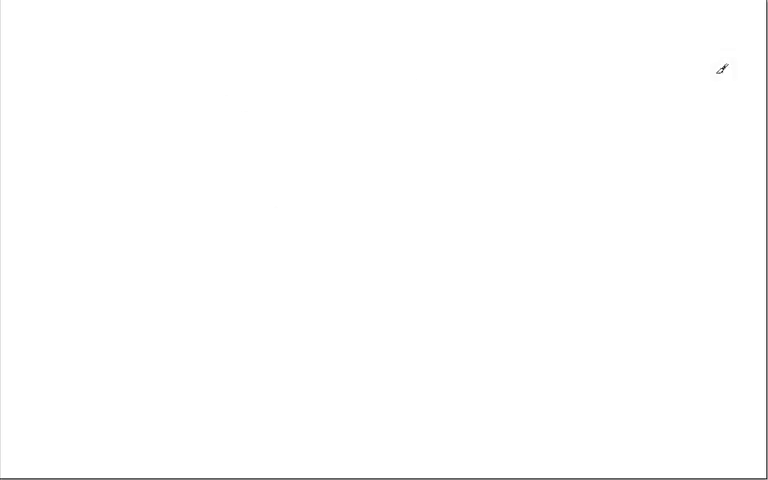
mouse_move(396, 238)
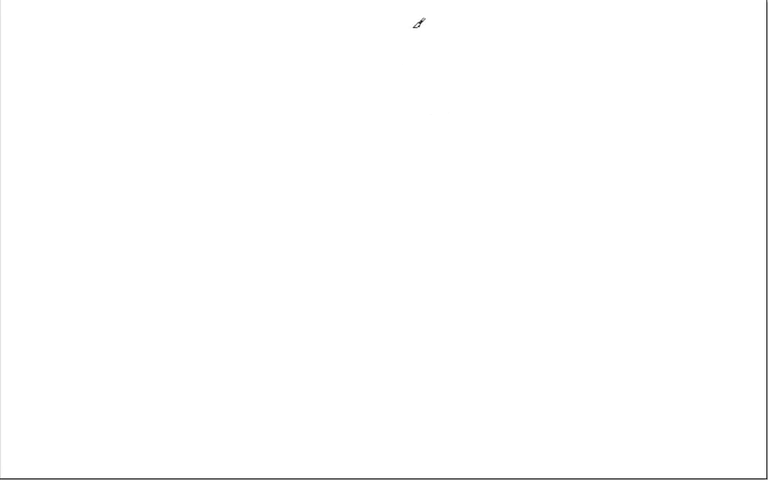
mouse_move(186, 148)
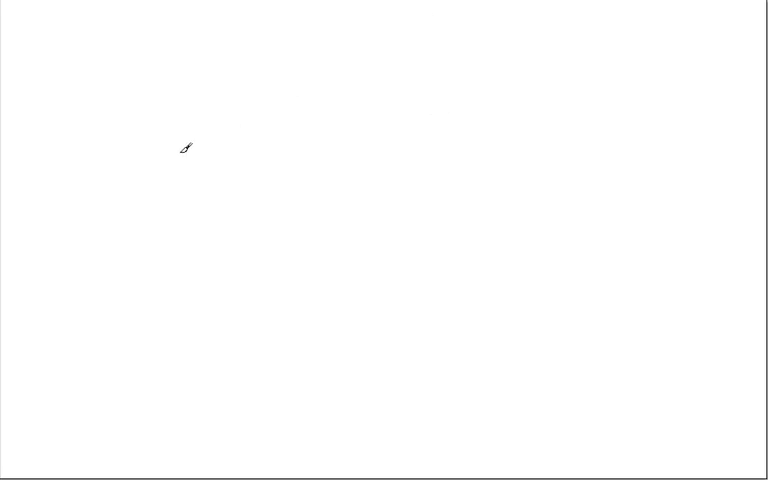
mouse_move(188, 122)
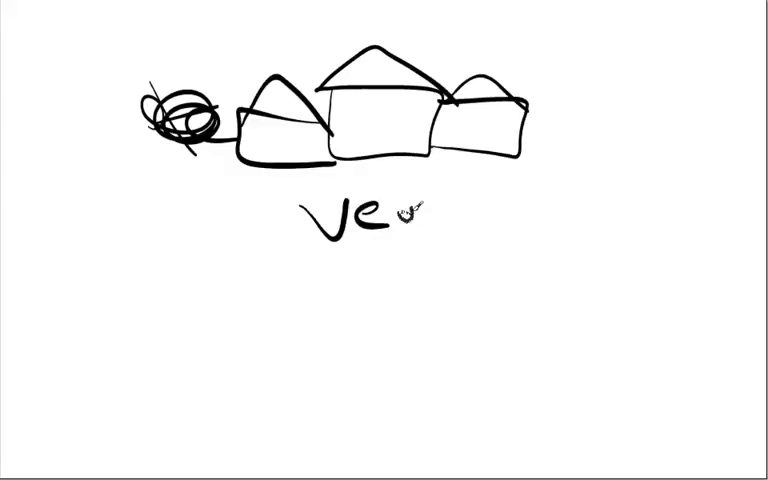
Finish the word 'Vegan', underline it and add a squiggle below
type("gan")
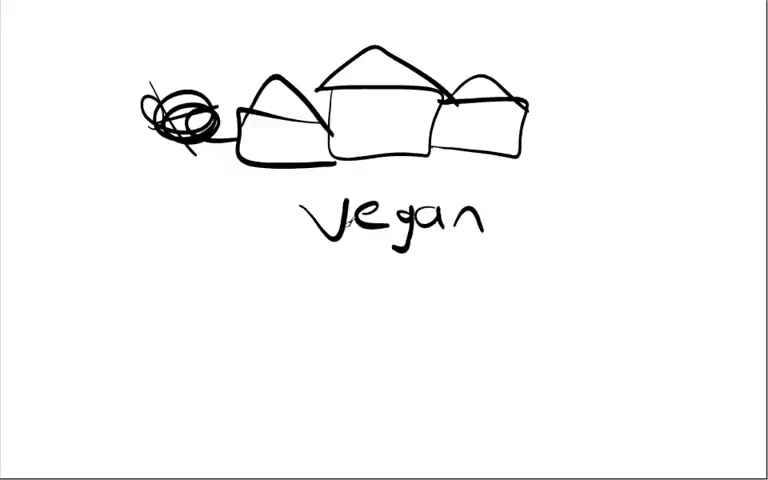
left_click_drag(344, 250, 500, 244)
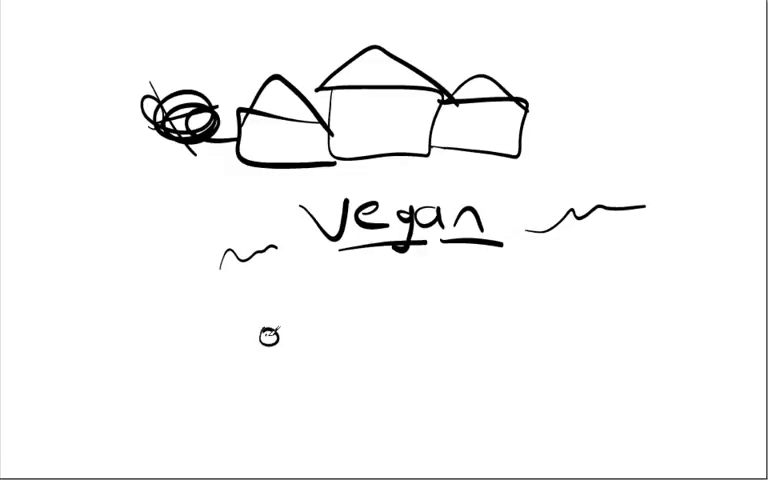
left_click_drag(270, 336, 310, 344)
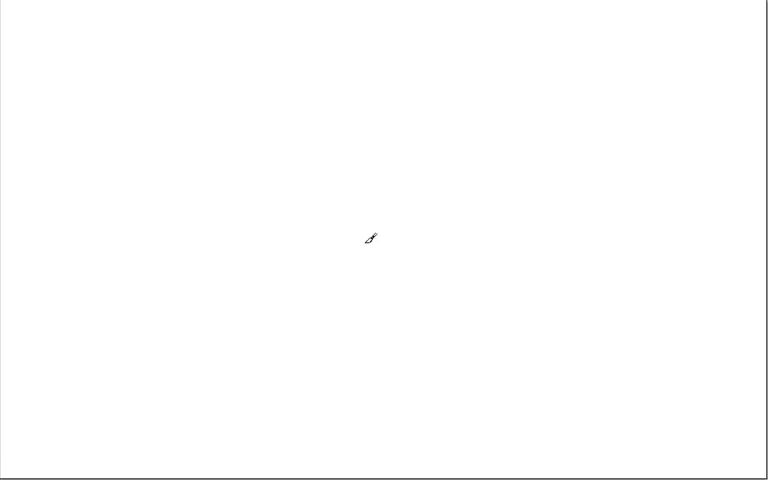
mouse_move(372, 244)
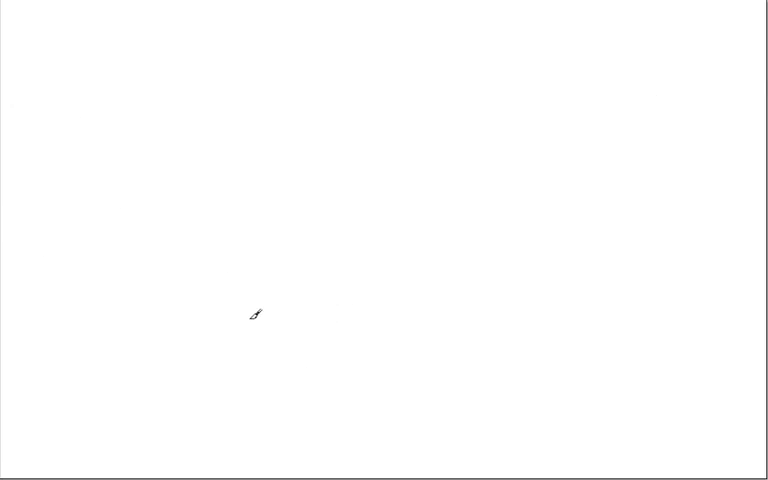
mouse_move(340, 192)
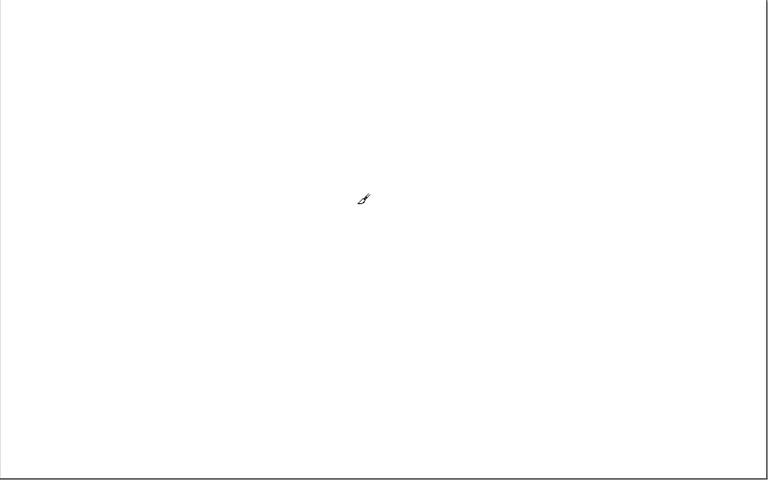
mouse_move(388, 240)
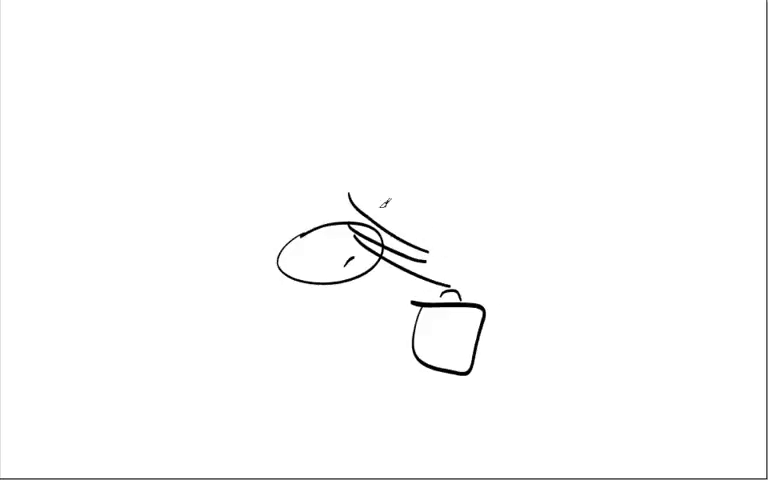
Erase the oval-and-cup sketch, leaving the board blank
left_click_drag(360, 200, 470, 130)
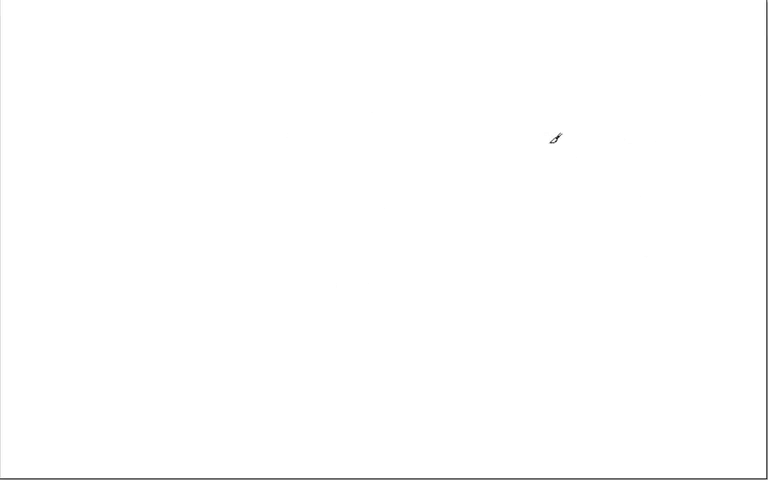
Begin the cluster of circles near the top of the board
left_click_drag(556, 138, 610, 244)
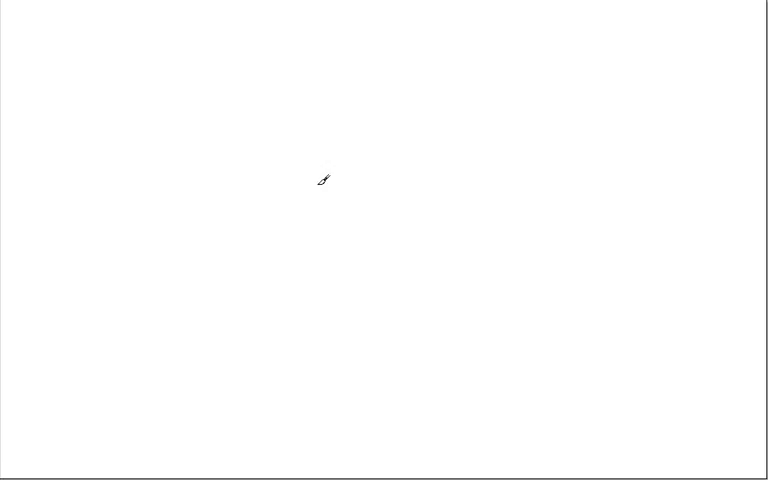
mouse_move(144, 96)
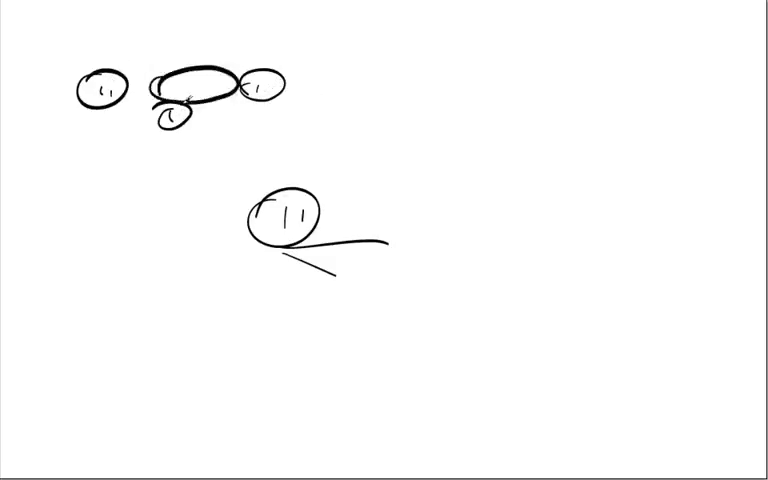
Draw a house-like box with a pointed roof at the upper left
left_click_drag(4, 150, 124, 280)
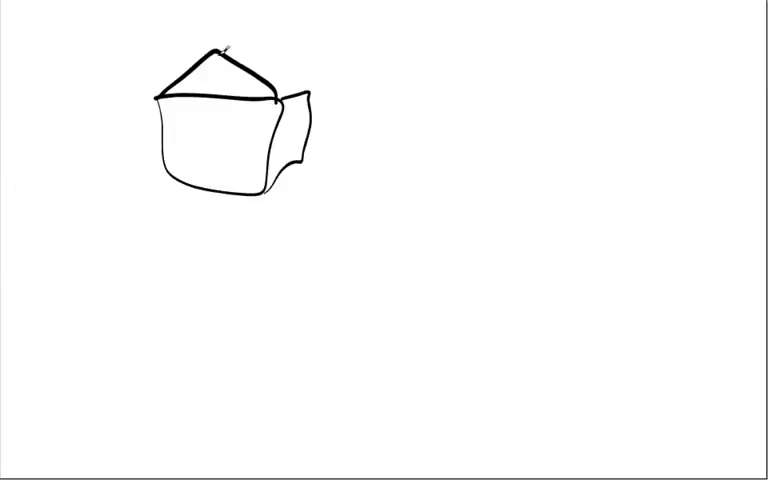
Handwrite 'Weekly' near the top left of the fresh board
left_click_drag(222, 46, 280, 90)
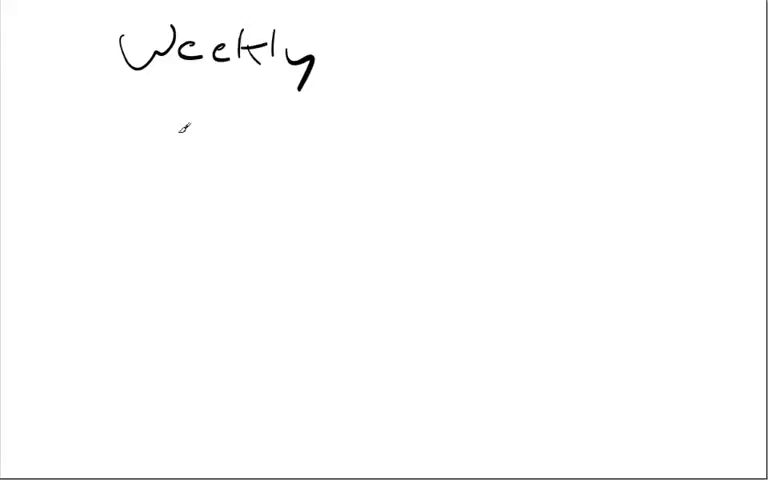
Wipe the 'Weekly' writing so the board is blank again
left_click_drag(450, 126, 650, 116)
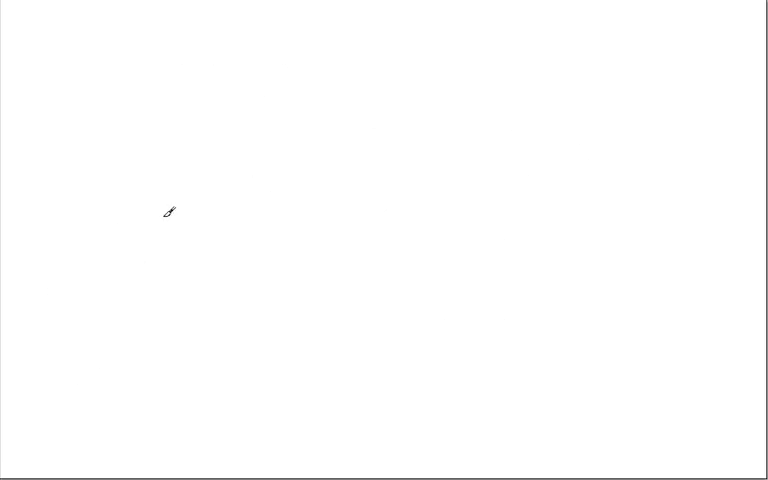
mouse_move(192, 140)
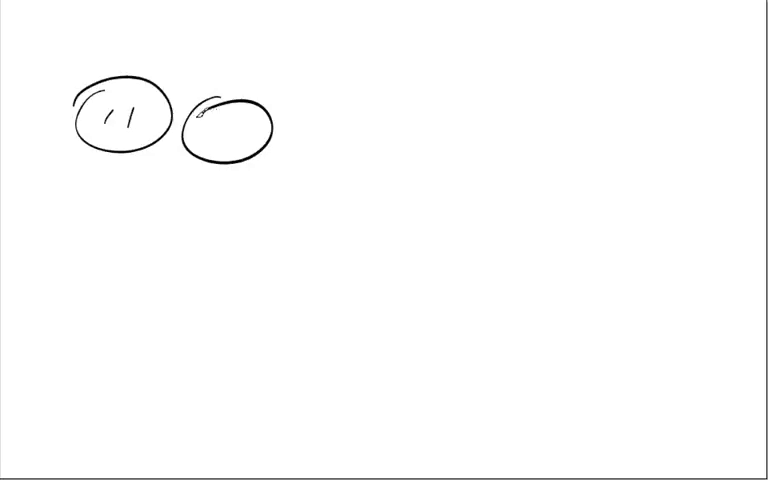
Draw a figure's head leaning over a long bar counter on the left
left_click_drag(44, 204, 330, 296)
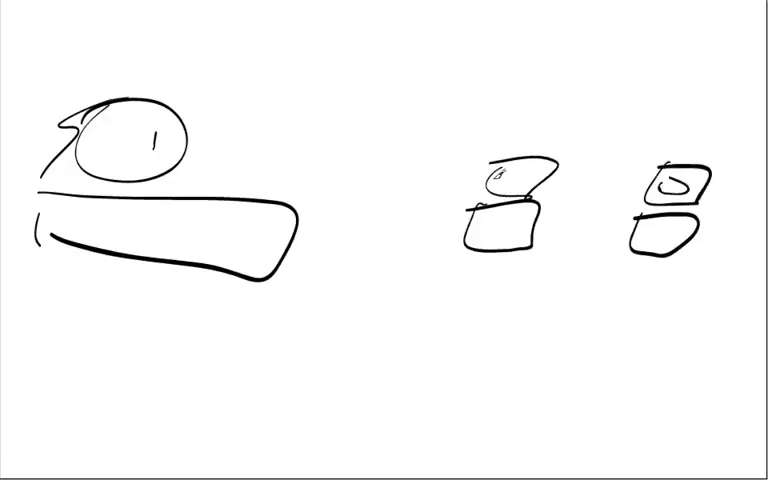
Sketch a top-hat figure beside the counter, then draw a new oval head on the cleared page
left_click_drag(388, 210, 432, 200)
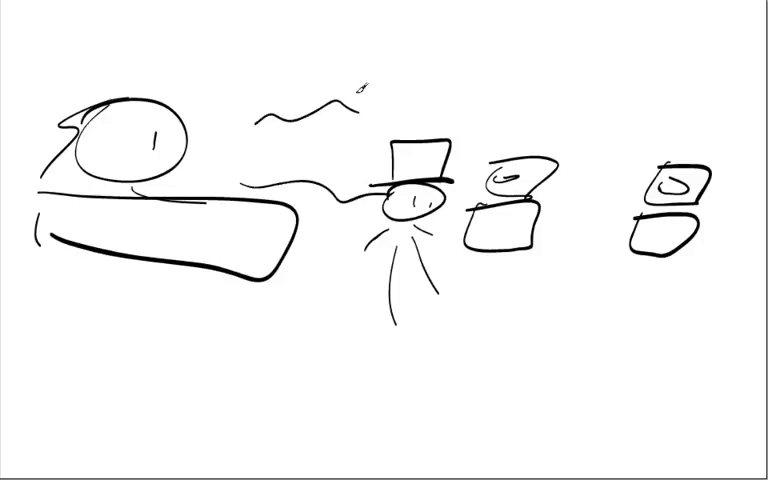
left_click_drag(350, 80, 270, 170)
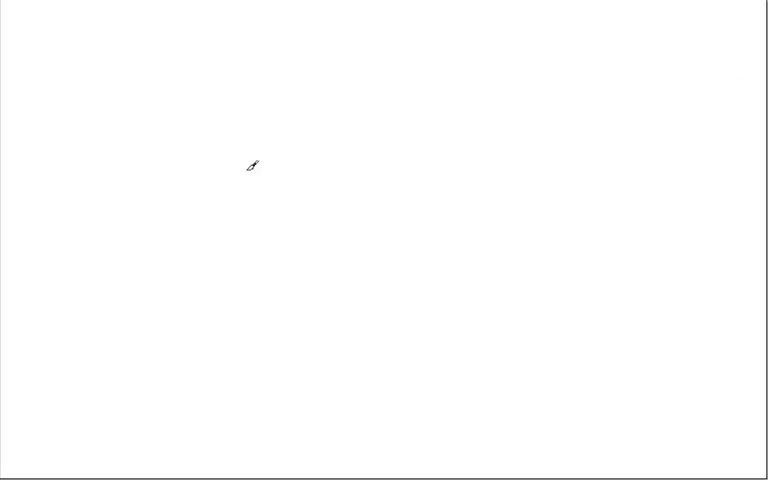
left_click_drag(256, 164, 344, 208)
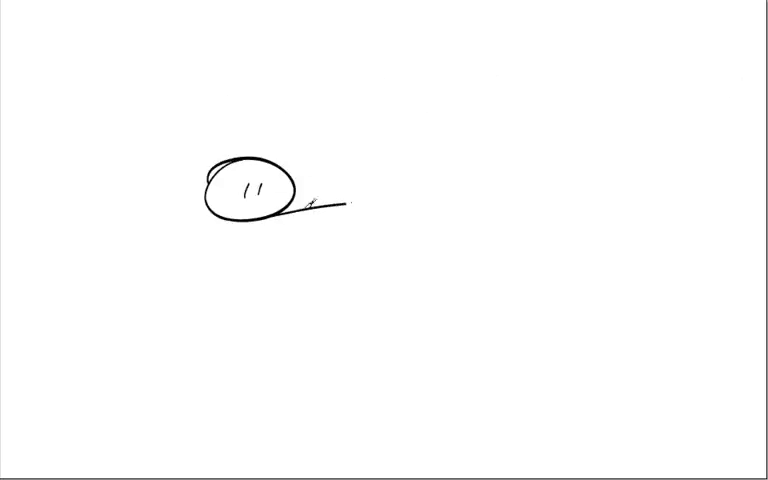